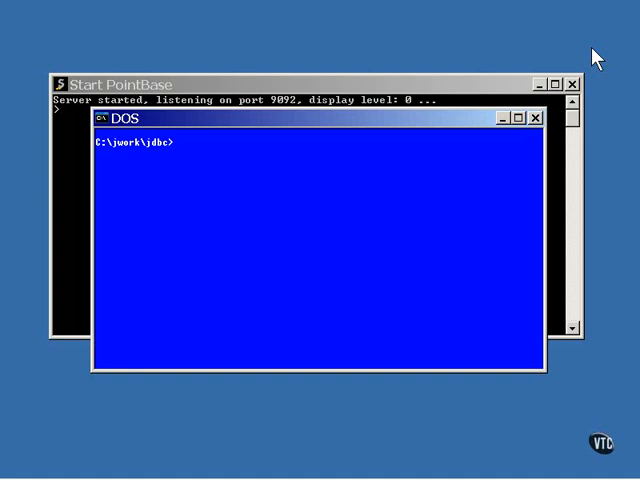
- Run java MakeAnimalTable, creating the animals table with Lynx, Duck, Mouse and Halibut rows
text(java)
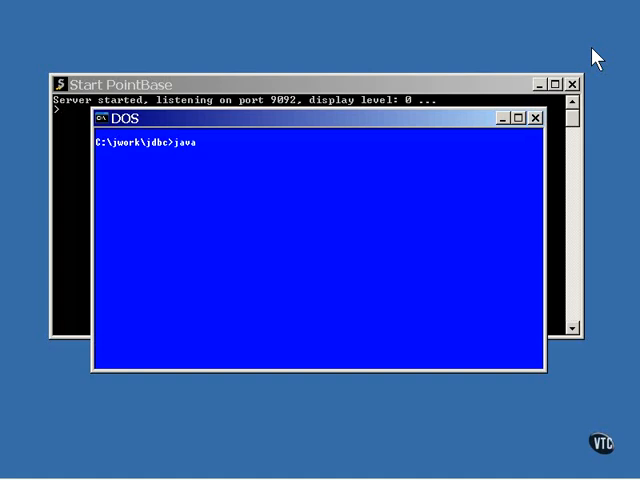
text(MakeA)
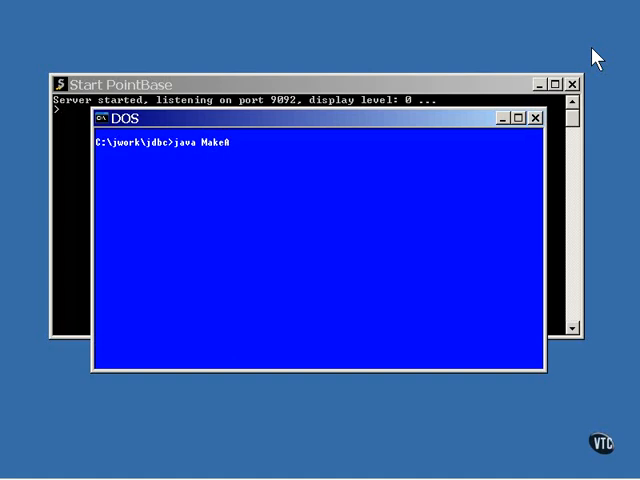
text(nimalTa)
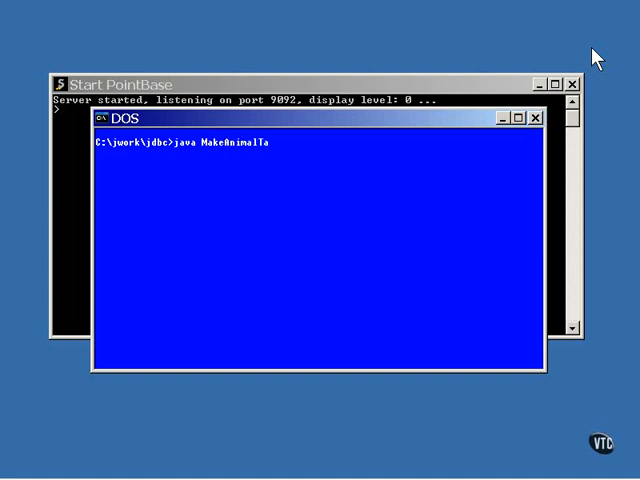
key(Return)
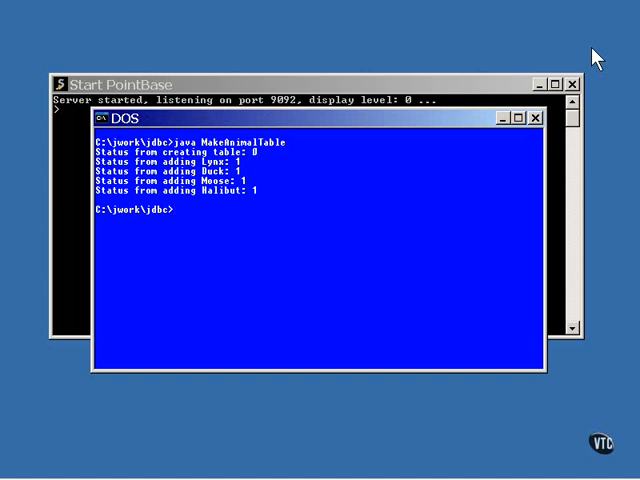
- Open UpdateAnimalTable.java in vi to view its source code
text(vi Upda)
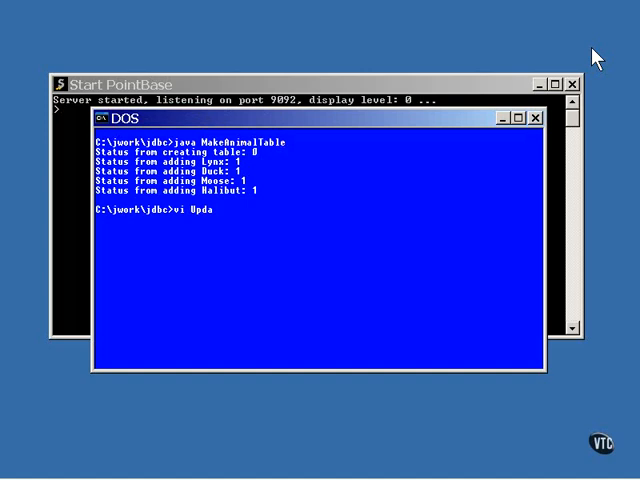
text(teAnima)
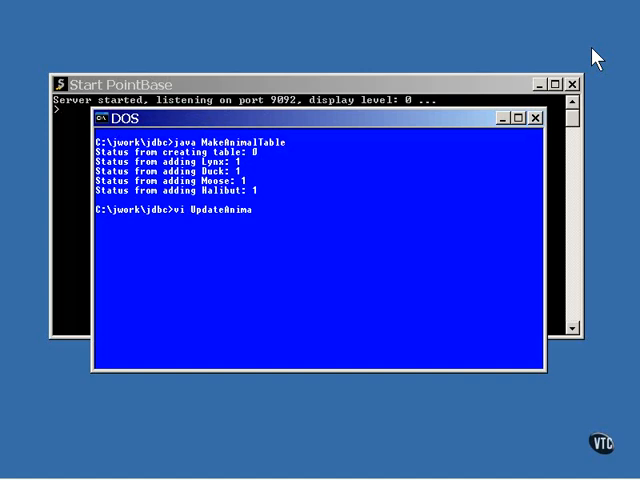
text(lTable)
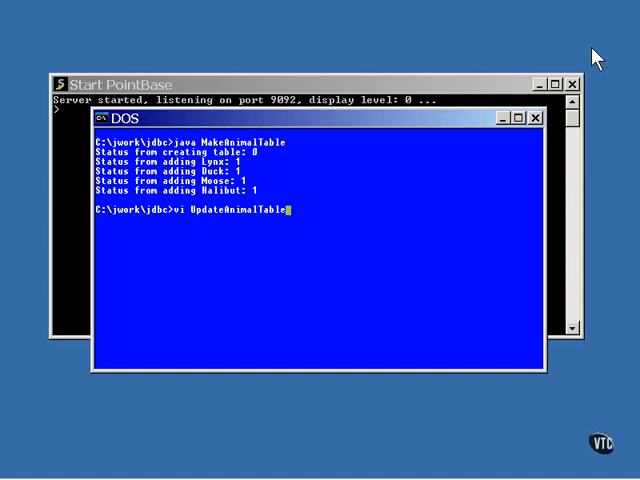
key(Return)
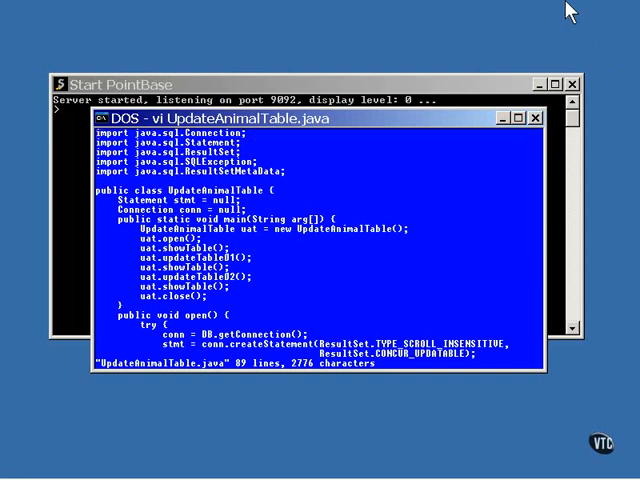
mouse_move(280, 288)
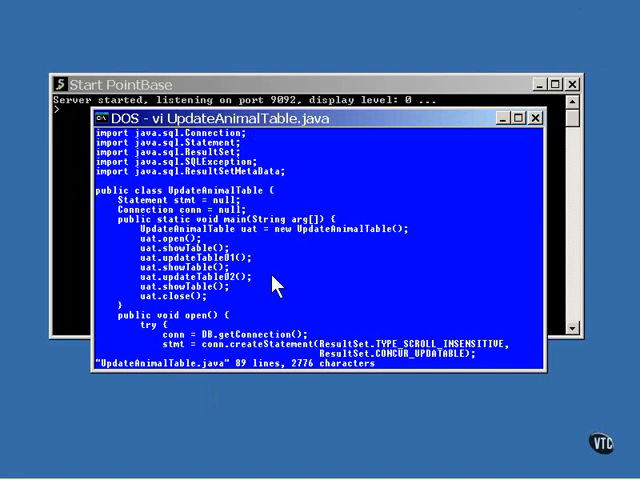
mouse_move(184, 318)
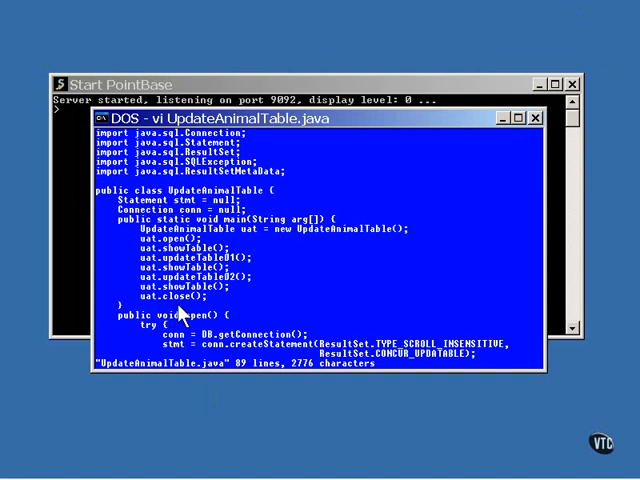
- Scroll past openC and showTable down to updateTable01, which sets the name to Mallard
scroll(down, 3)
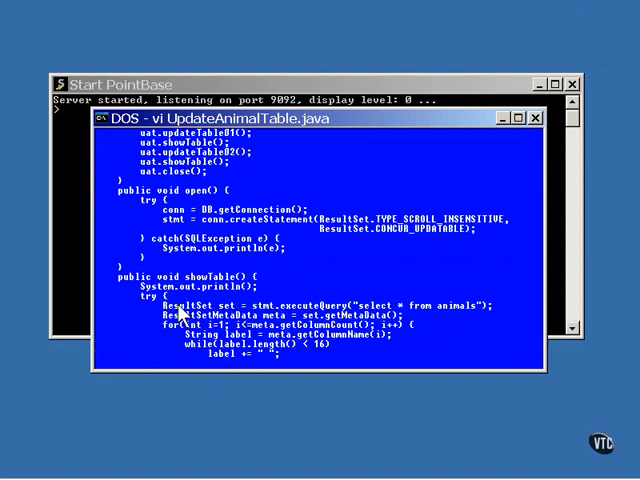
scroll(down, 3)
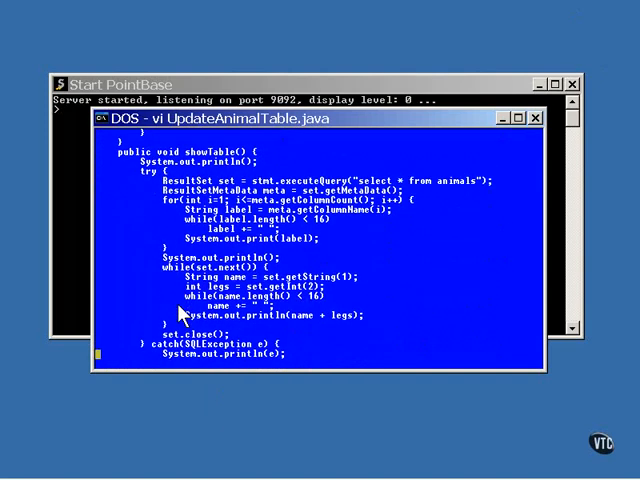
scroll(down, 3)
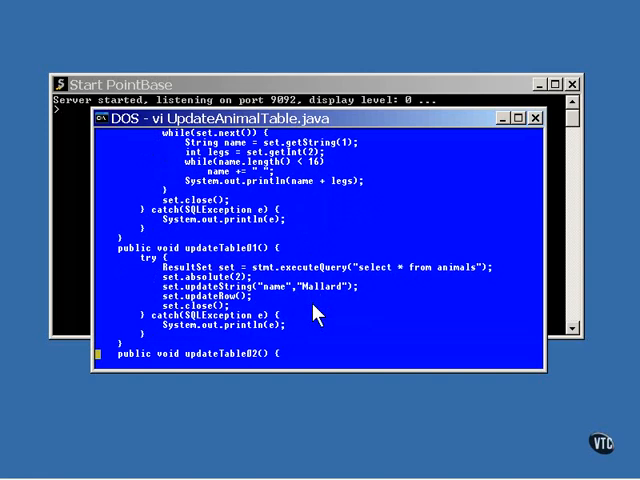
mouse_move(206, 292)
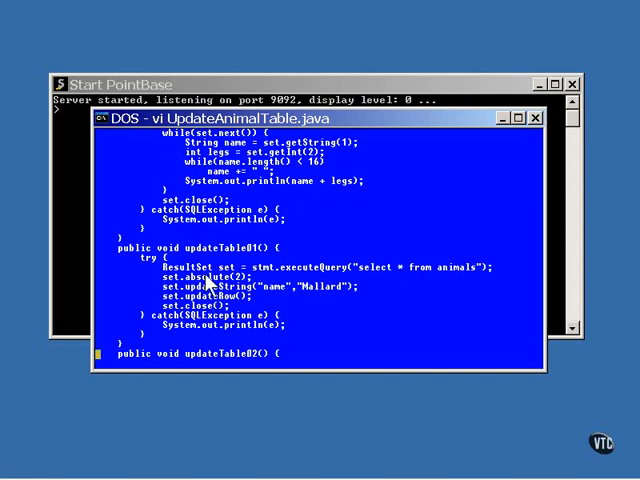
mouse_move(264, 310)
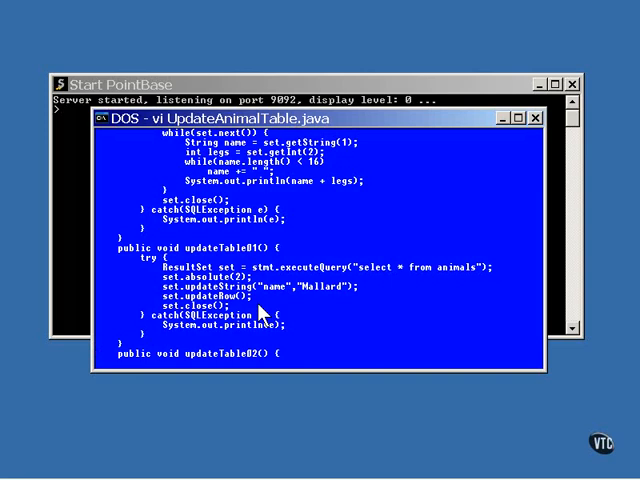
scroll(down, 3)
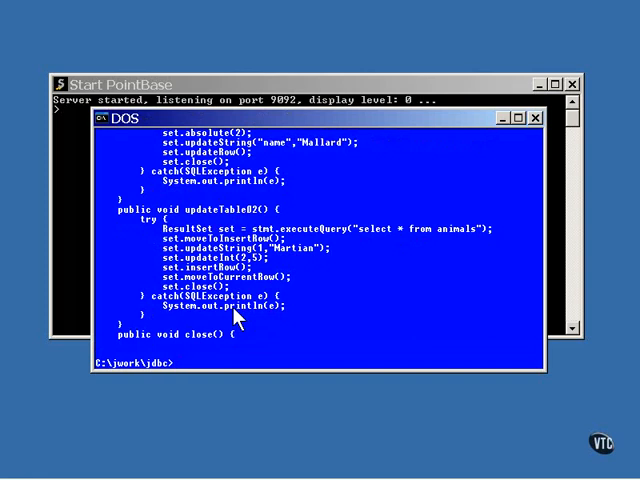
- Run java UpdateAnimalTable, printing the table three times: Duck becomes Mallard, then Martian is added
text(java Update)
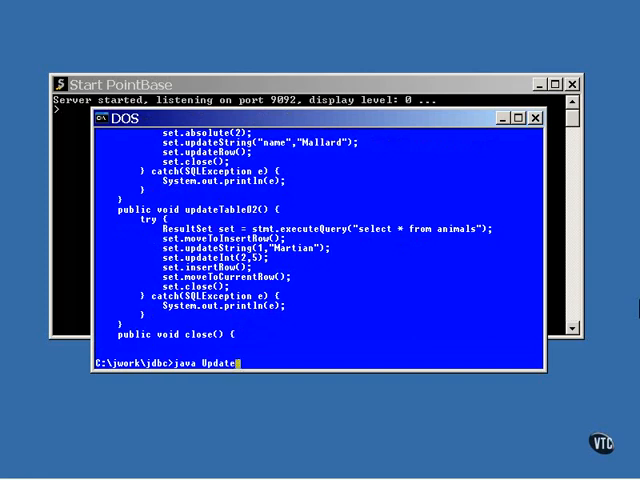
text(Animal)
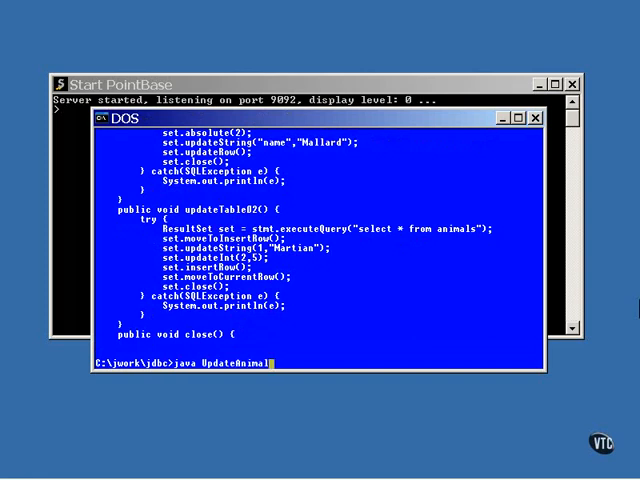
key(Return)
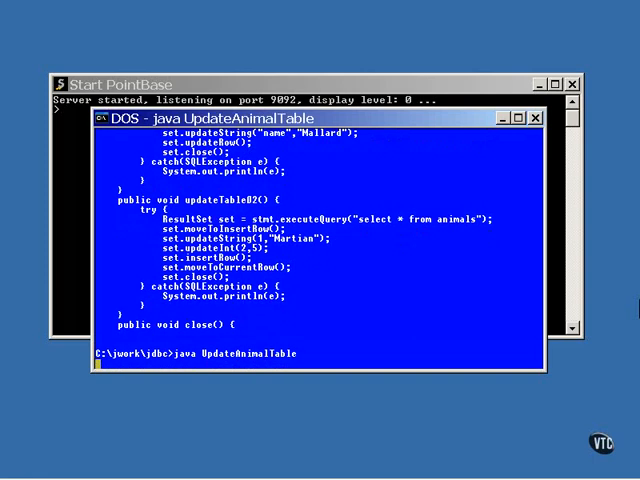
key(Return)
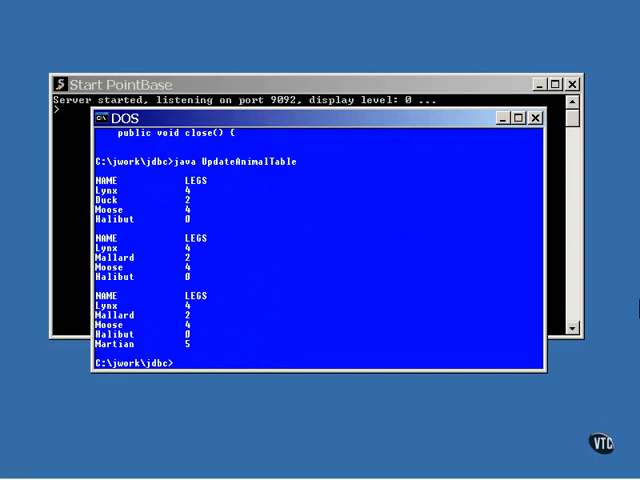